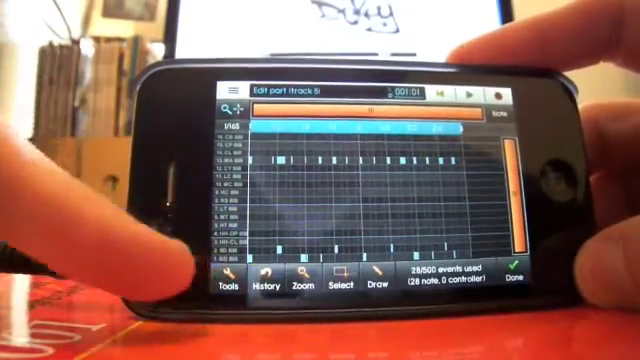
Step: Bring up the drum part's Pattern Tools on the Grid tab with resolution and swing options
left_click(230, 288)
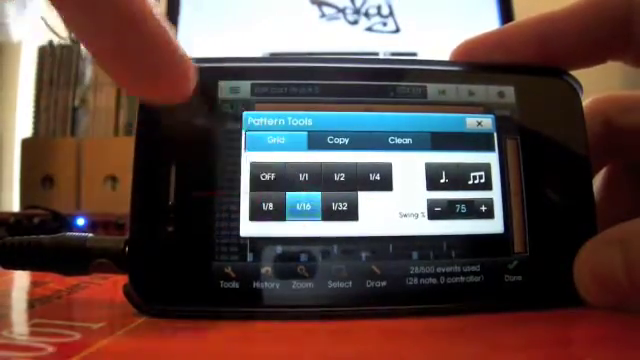
left_click(484, 120)
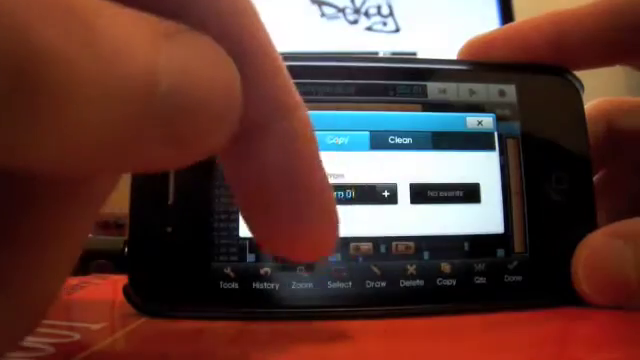
Step: Switch Pattern Tools to the Copy tab set to copy all events
left_click(400, 140)
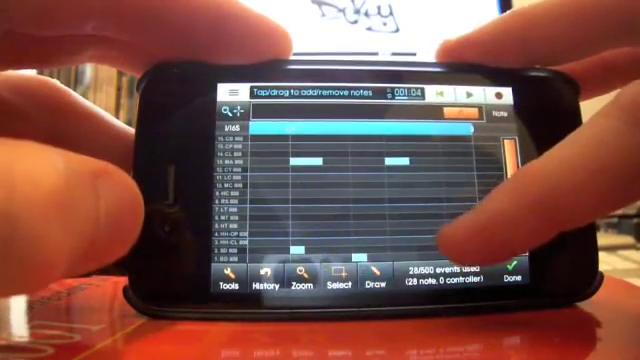
Step: Place a note on the grid, showing its pad name and timing position
left_click(376, 284)
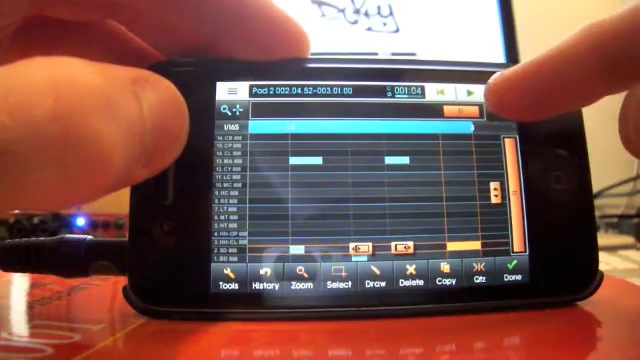
Step: Bring the Pad 2 part into the editor with its notes across the bars
left_click(490, 110)
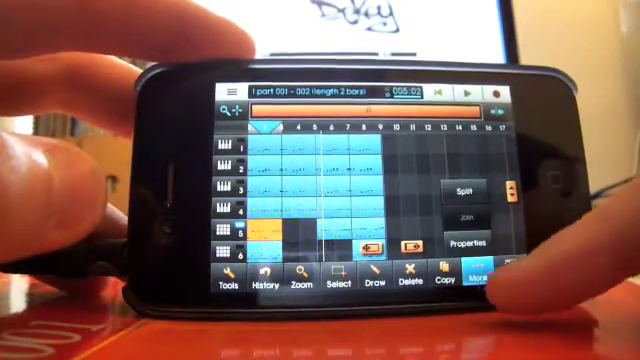
Step: Set the selected drum part to loop and extend it across more bars
left_click(464, 240)
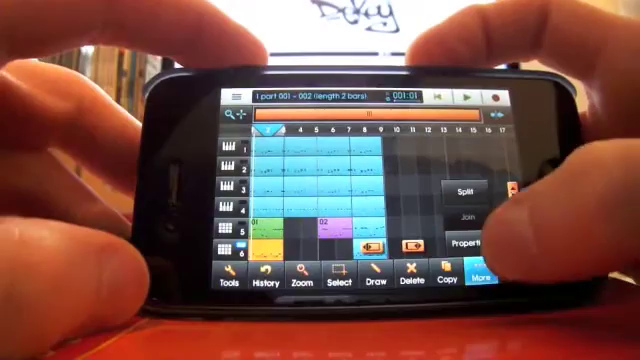
Step: Extend another lower-track drum part as a repeating pattern across additional bars
left_click(472, 244)
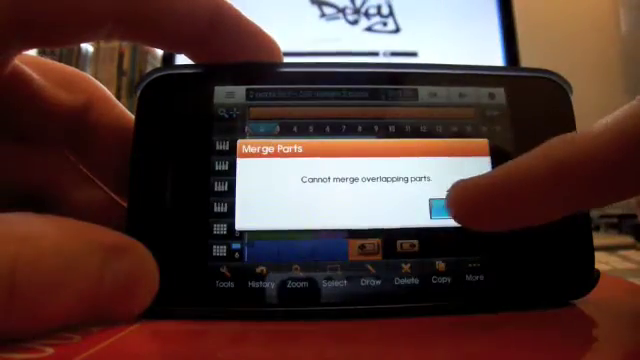
Step: Dismiss the Merge Parts warning that overlapping parts cannot be merged
left_click(448, 206)
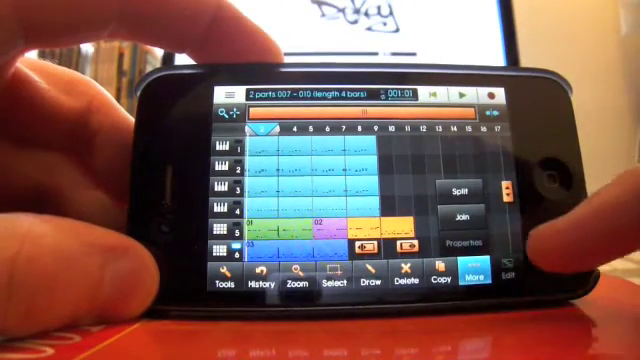
Step: Join the two selected non-overlapping percussion parts into a single part
left_click(456, 218)
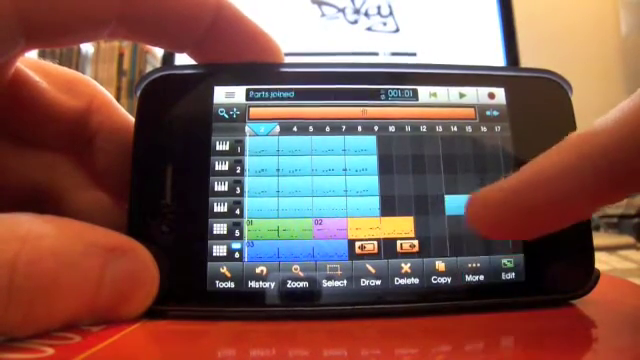